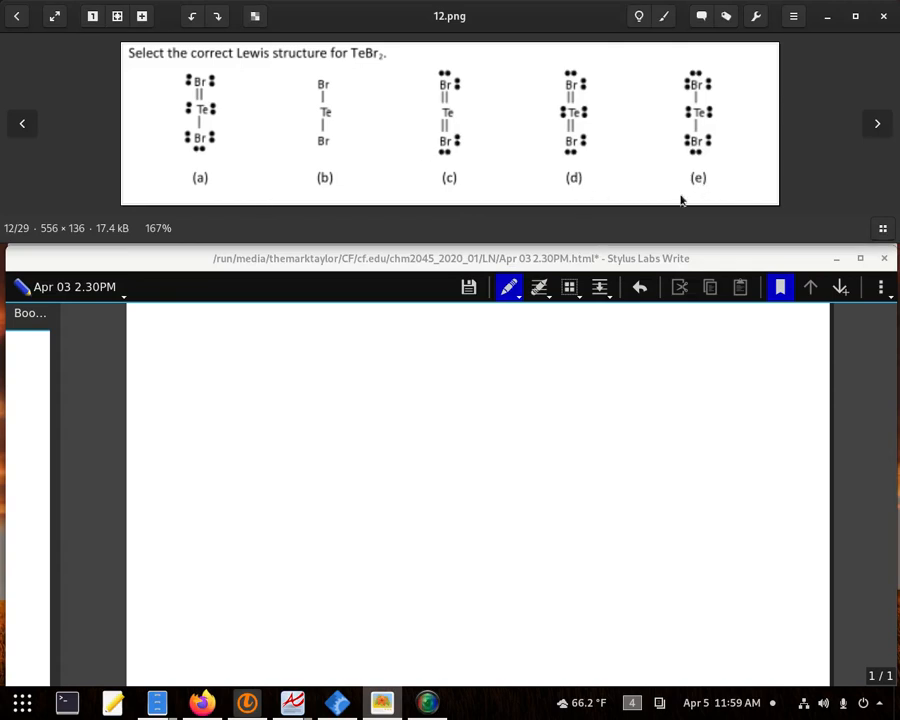
mouse_move(214, 393)
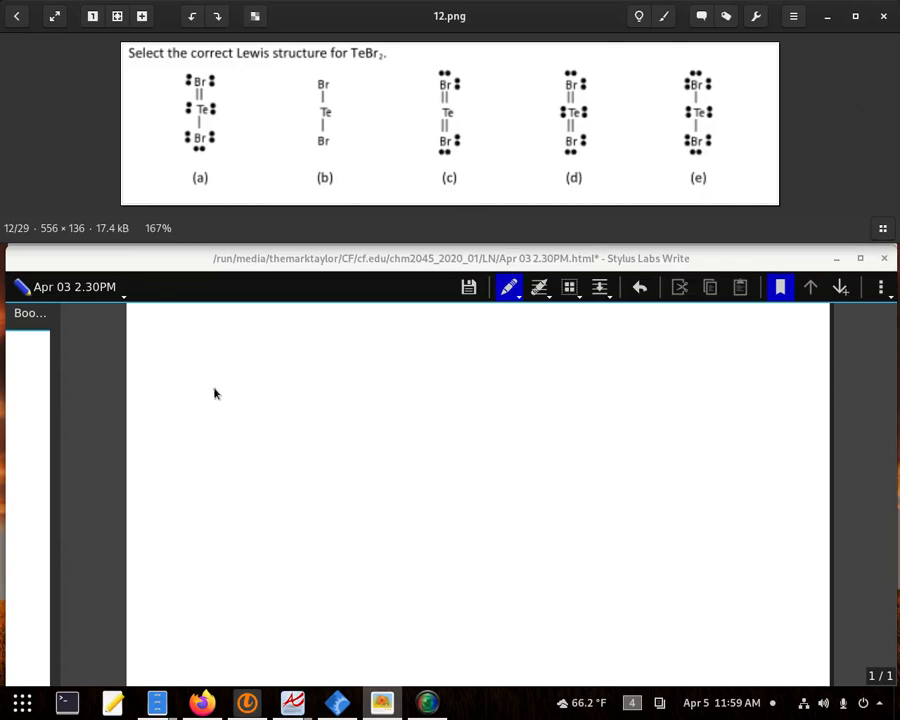
- Handwrite structure A: top Br double-bonded to Te, single-bonded to bottom Br, with lone pairs
drag(205, 358, 218, 405)
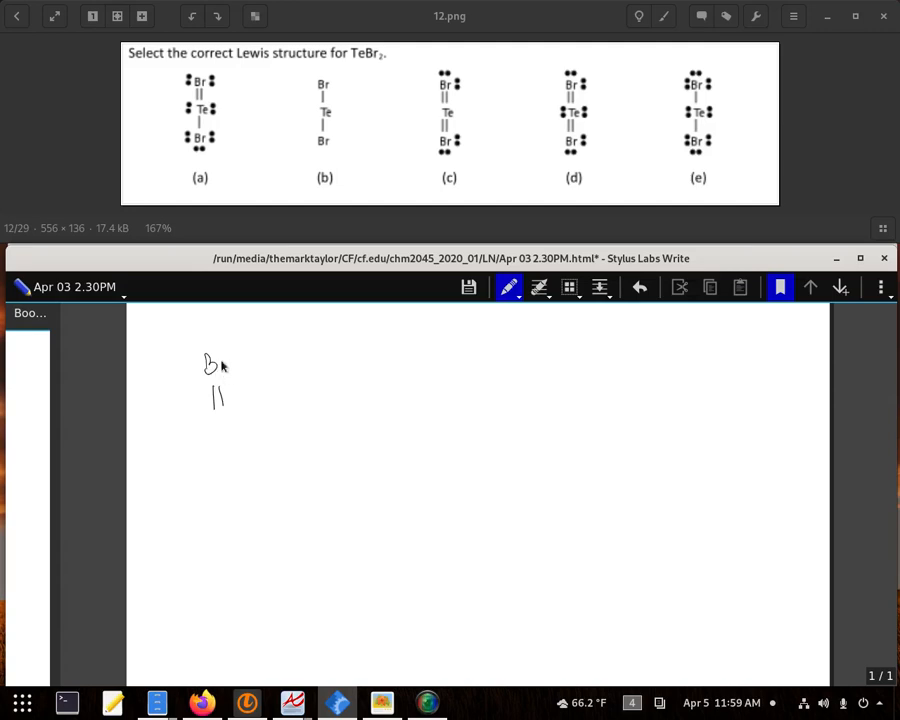
drag(198, 365, 235, 365)
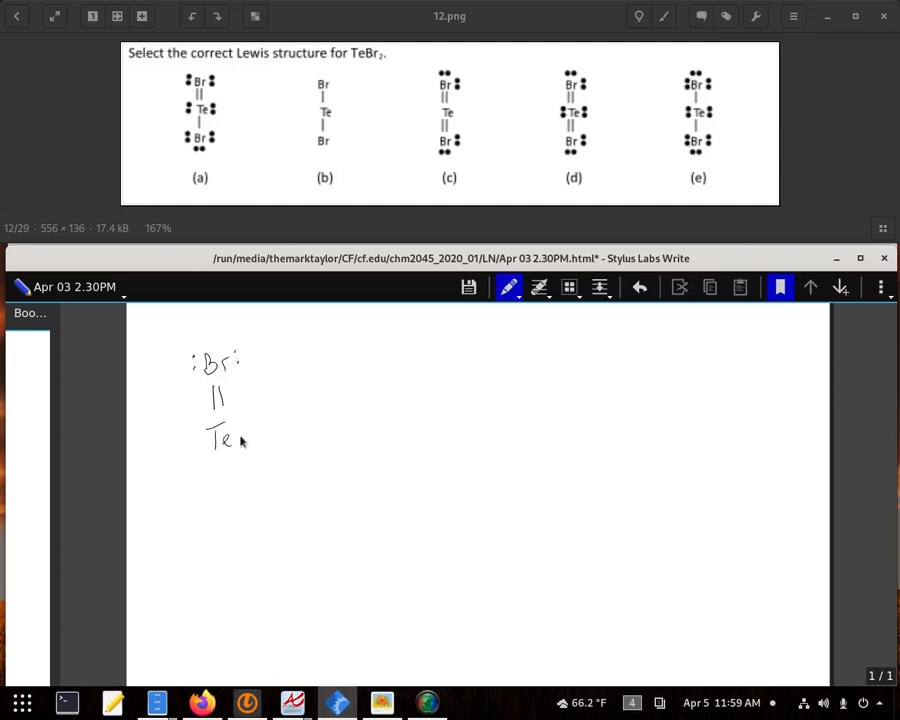
drag(205, 430, 222, 485)
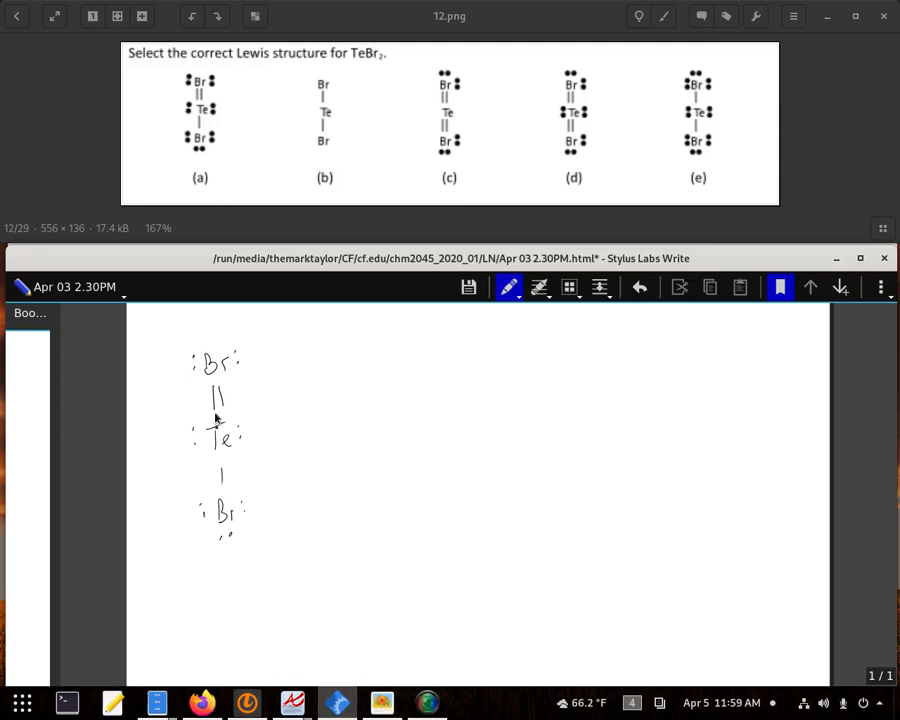
mouse_move(257, 380)
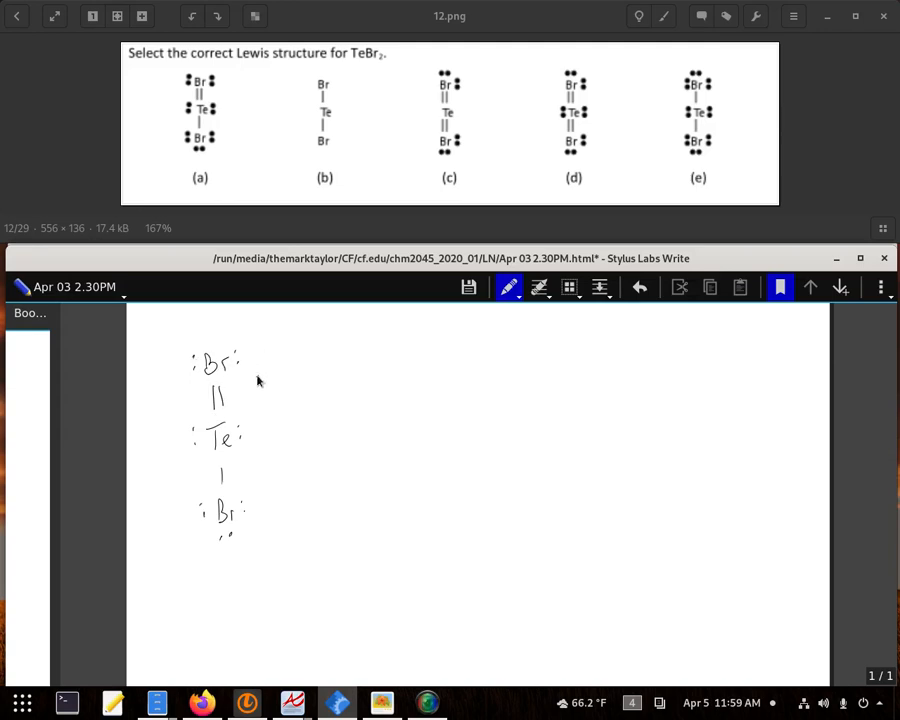
mouse_move(231, 421)
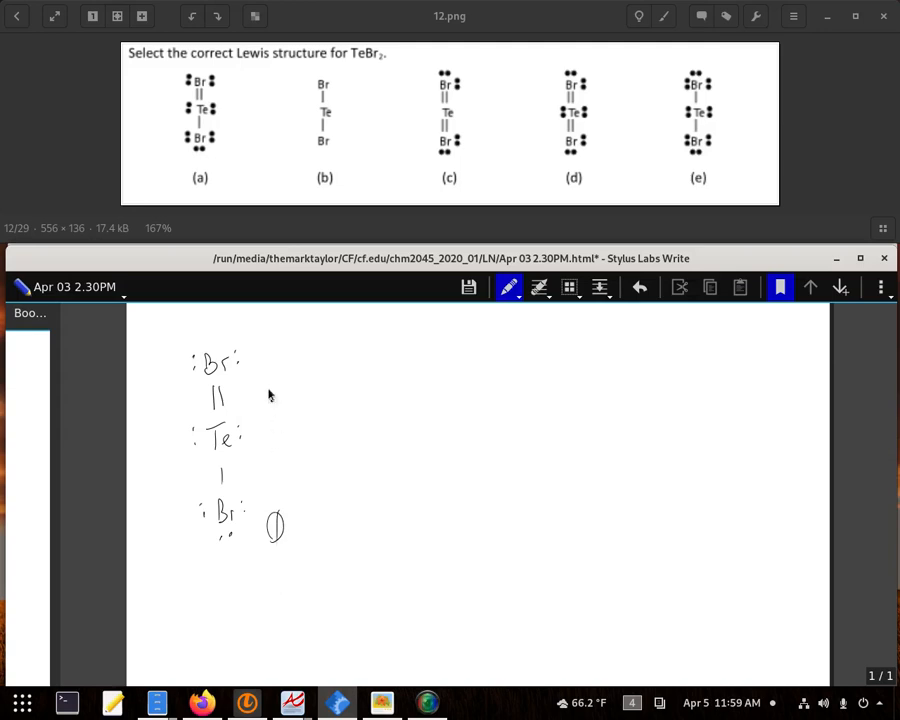
mouse_move(197, 357)
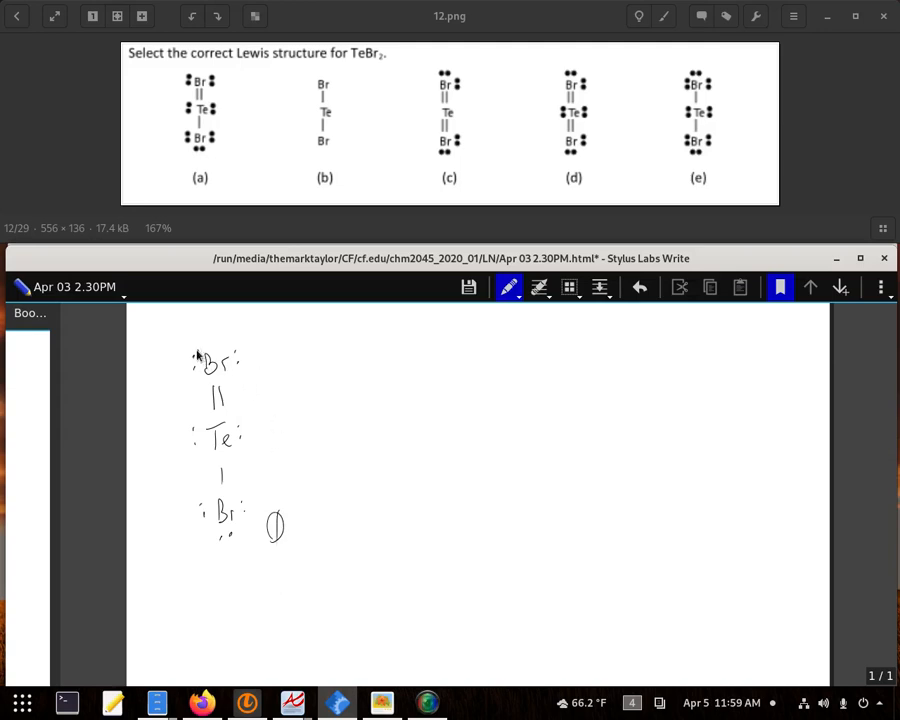
mouse_move(264, 381)
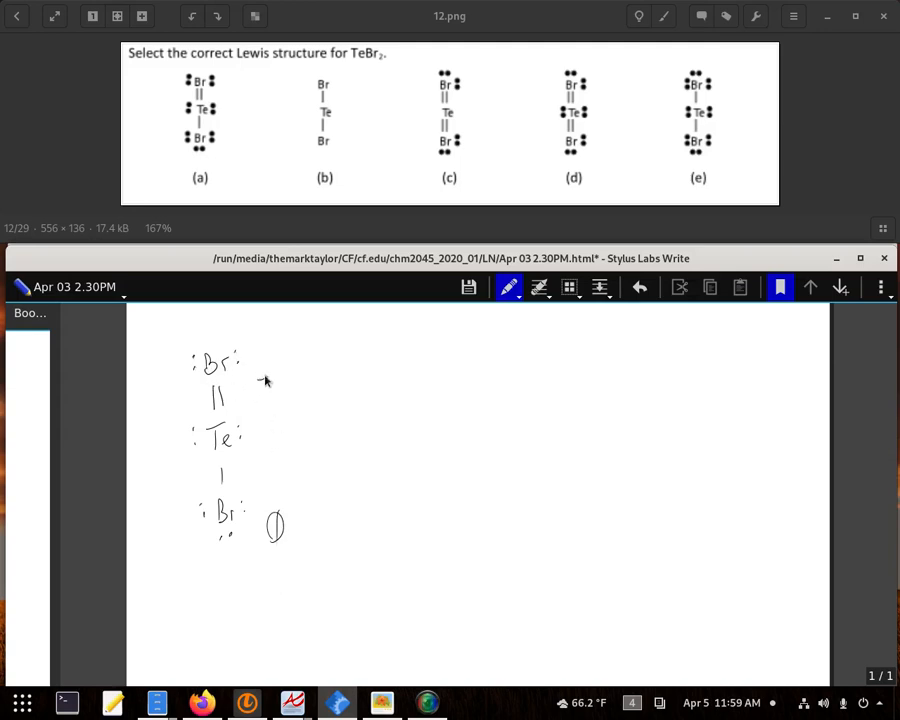
- Label structure A's formal charges: +1 on top Br, −1 on Te, 0 on bottom Br
text(+1)
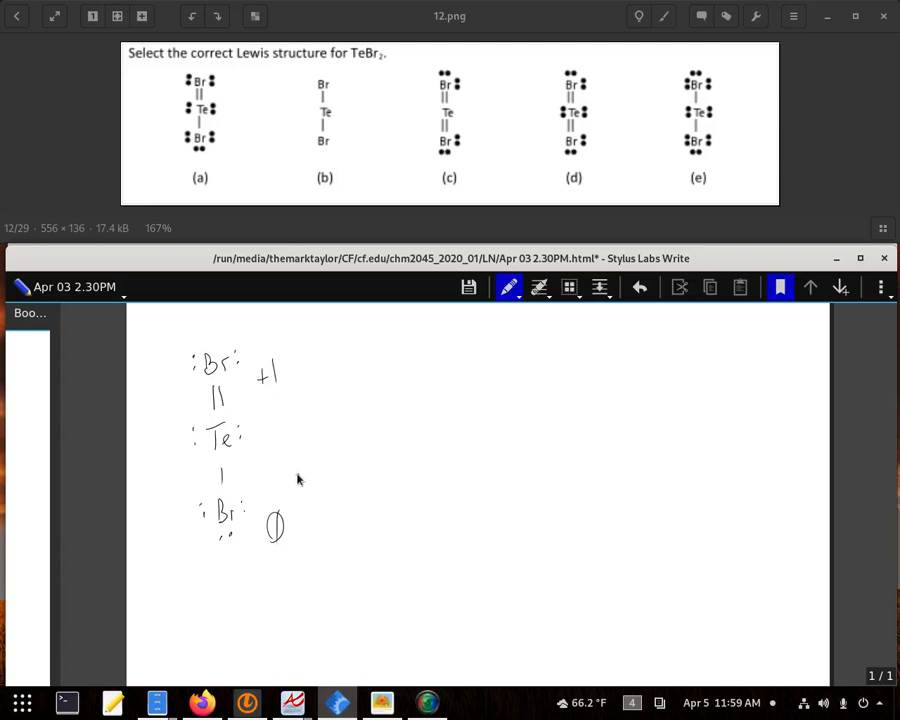
mouse_move(199, 450)
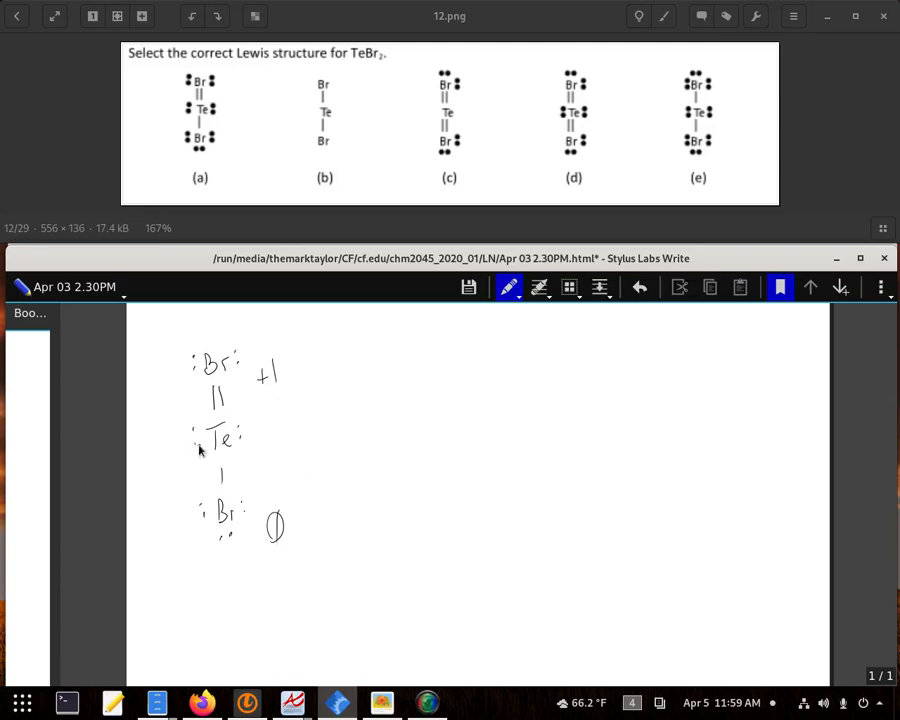
mouse_move(260, 440)
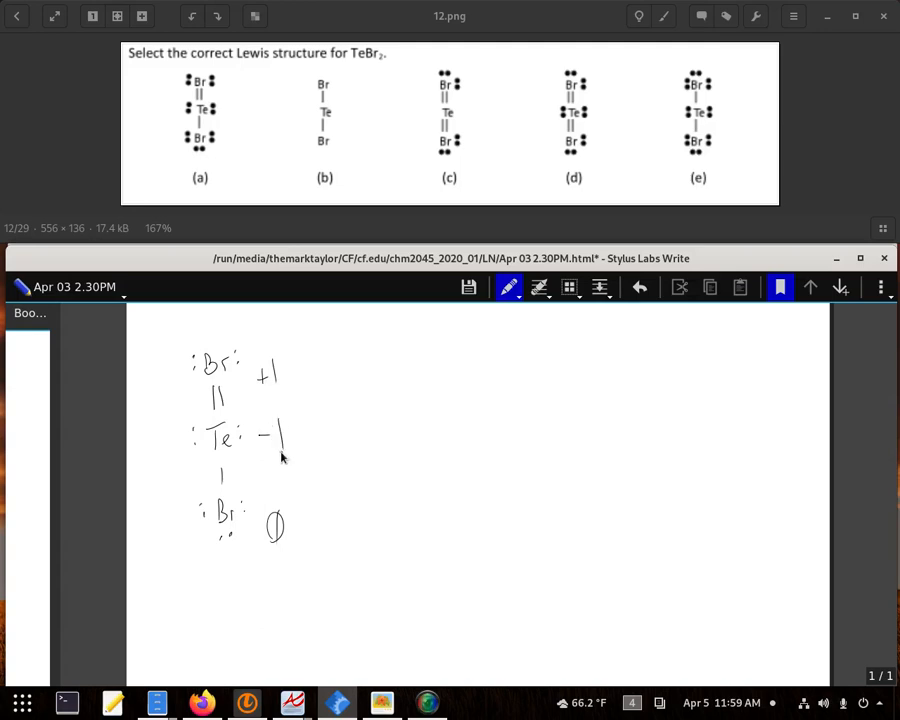
mouse_move(435, 421)
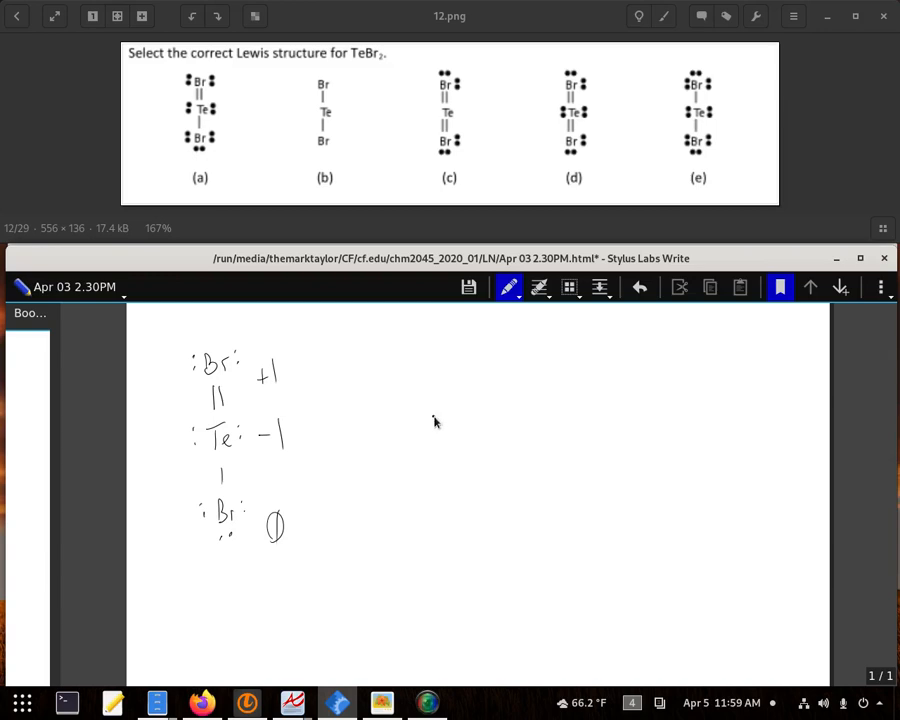
- Write Te in the middle column with a double bond up to a lone-paired Br
text(Te)
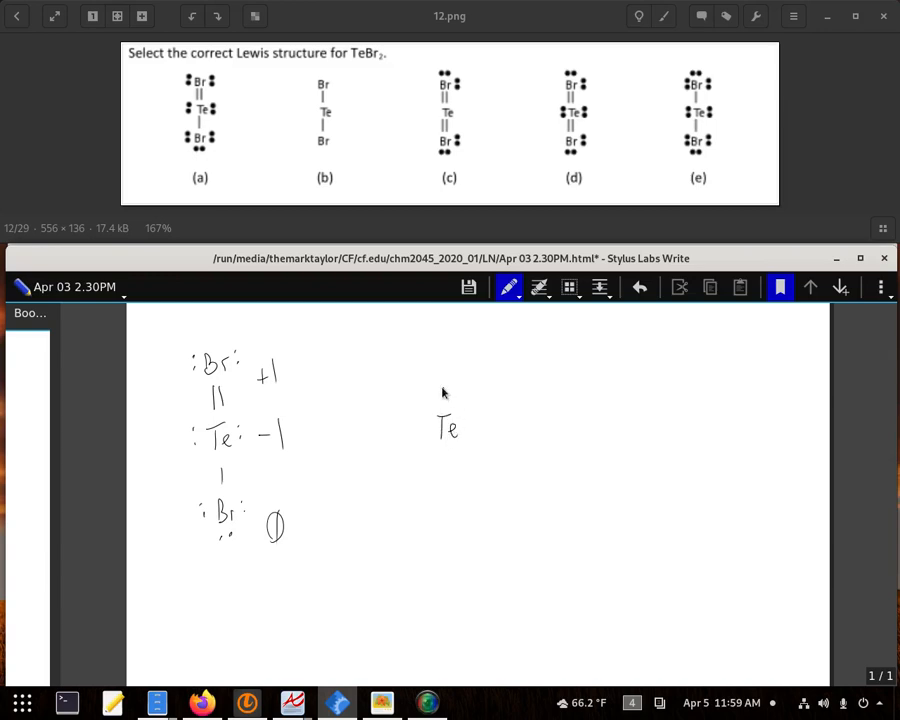
drag(445, 385, 447, 400)
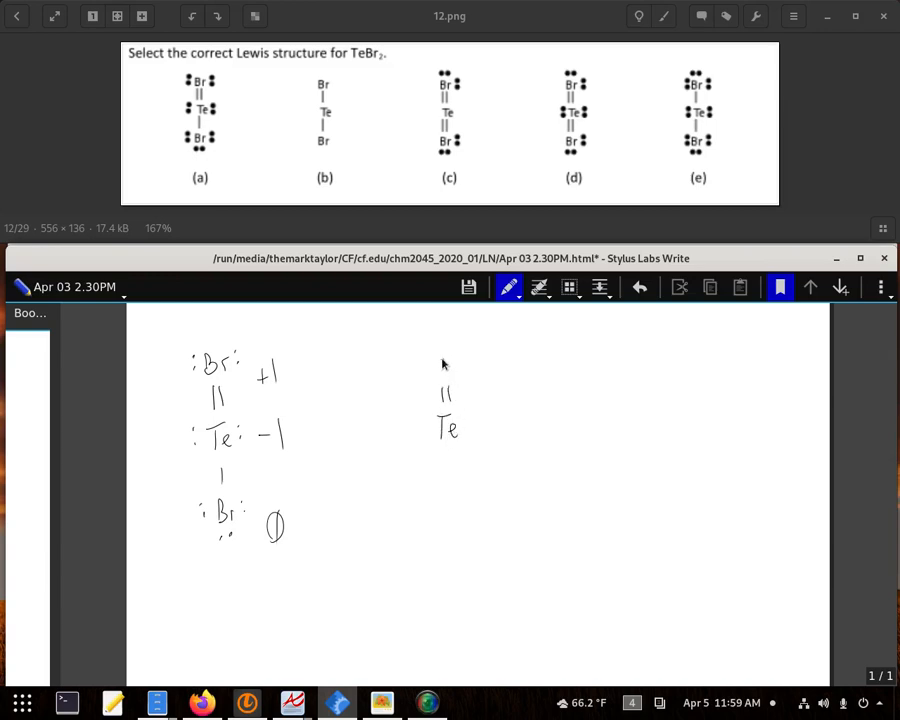
mouse_move(438, 363)
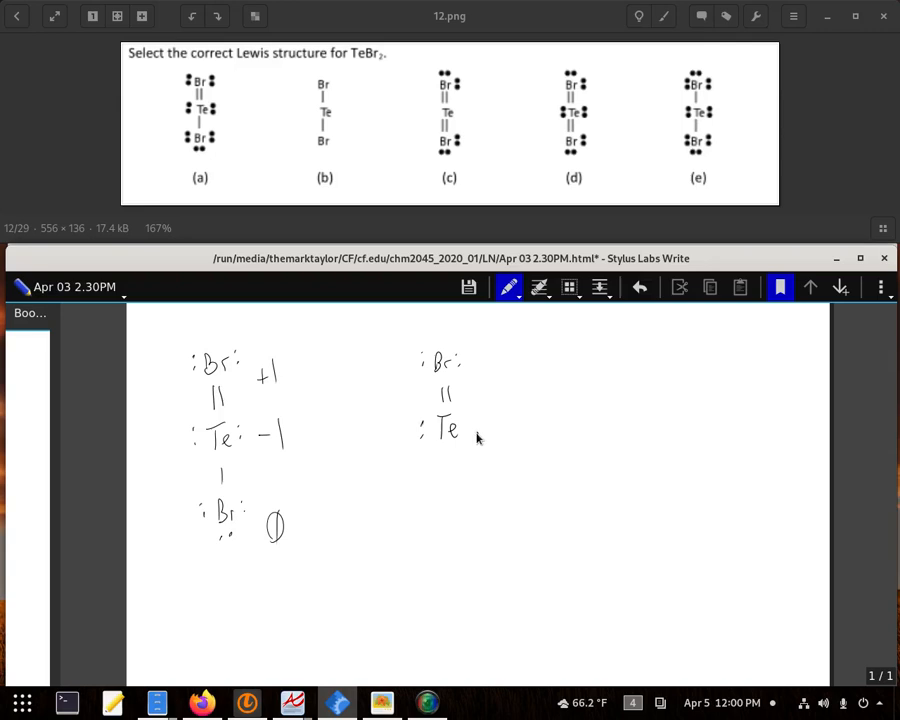
drag(445, 450, 450, 470)
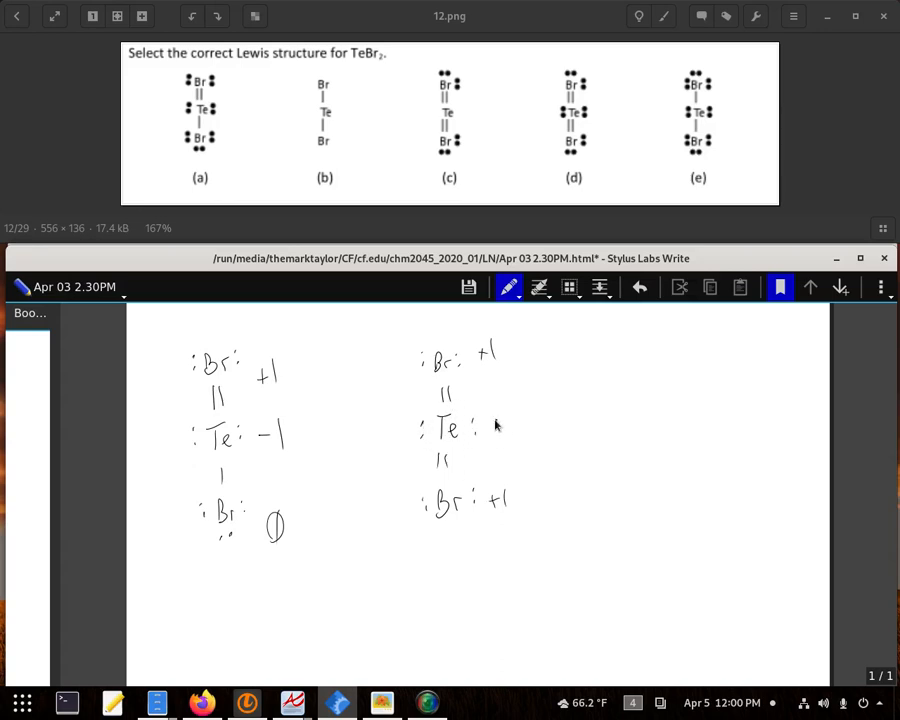
- Add the lower double-bonded Br to structure D and label +1, +1 and −2 charges
text(-2)
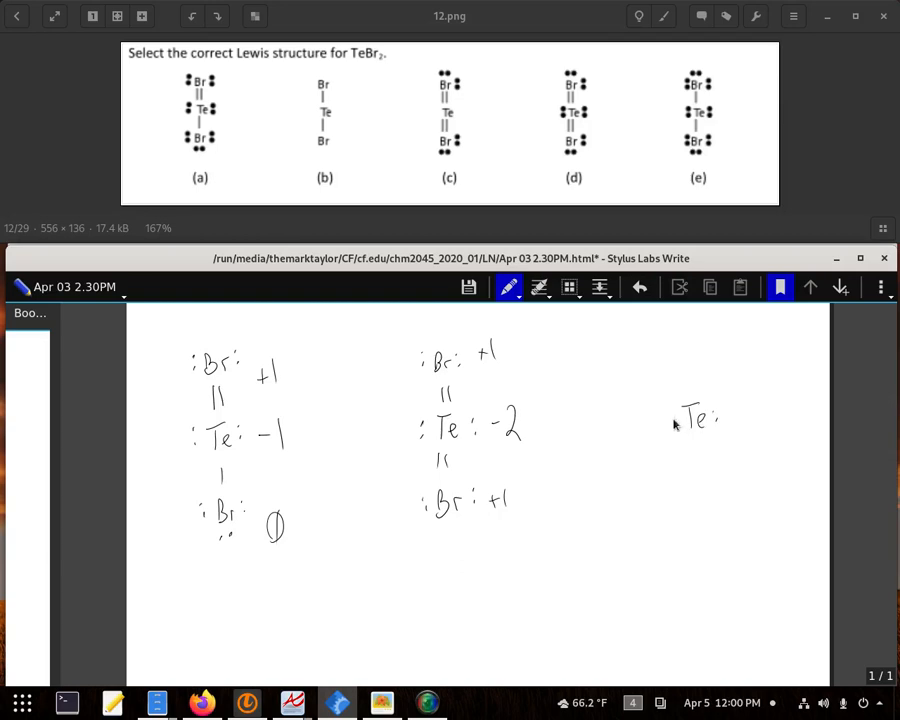
- Draw single-bonded Br–Te–Br with lone pairs on the right, labelling 0 on both Br
drag(690, 350, 690, 400)
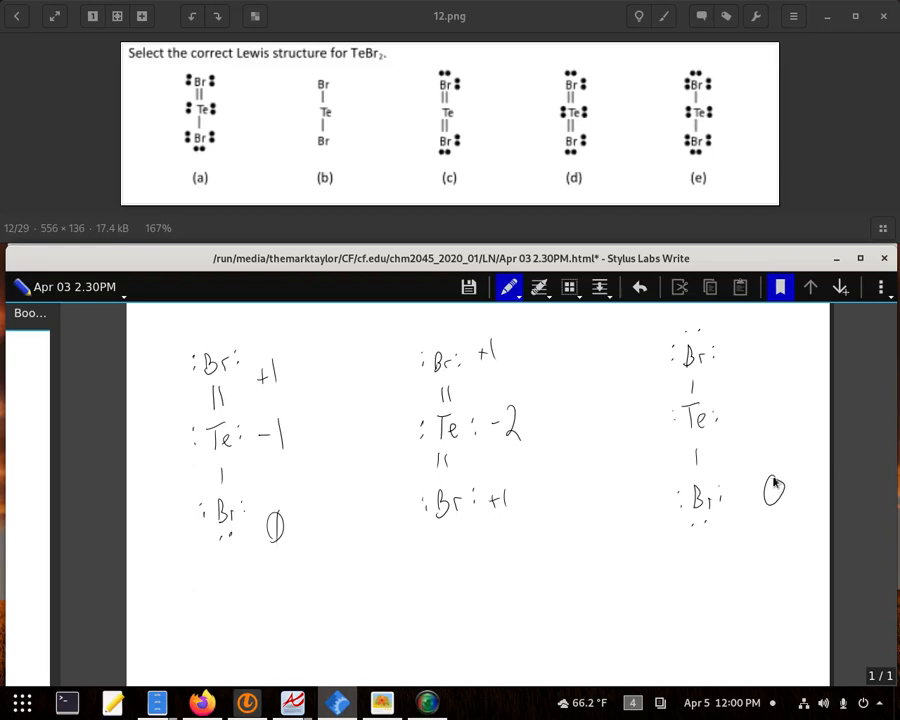
drag(775, 490, 762, 338)
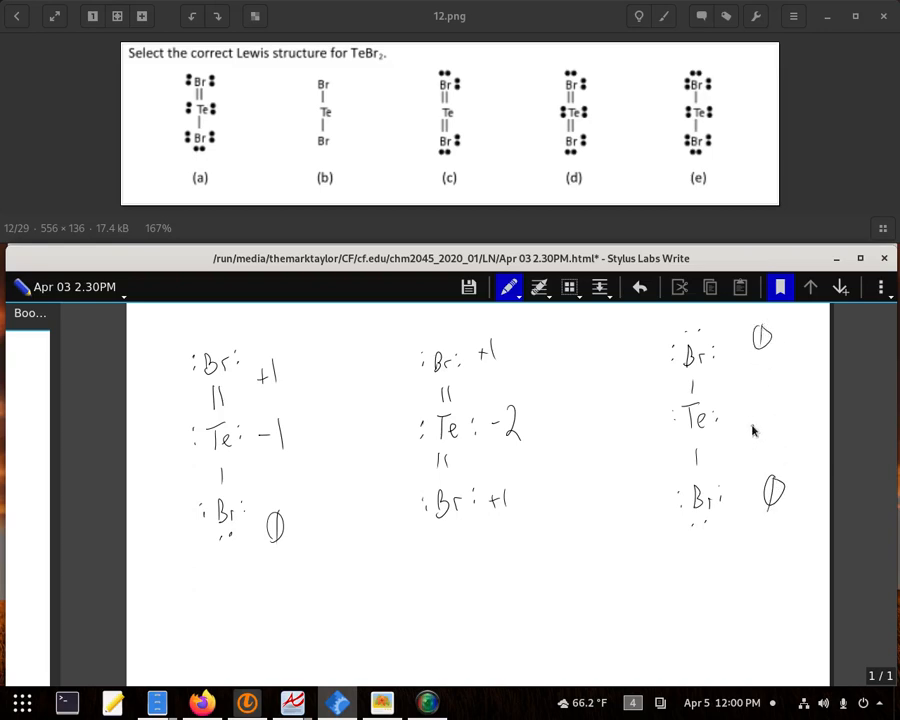
mouse_move(680, 424)
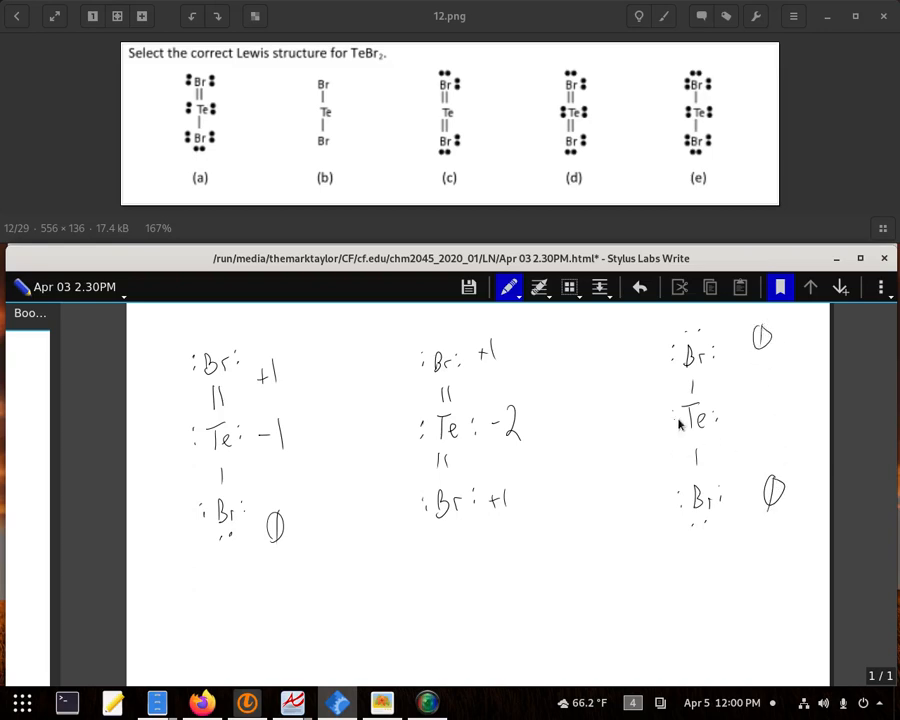